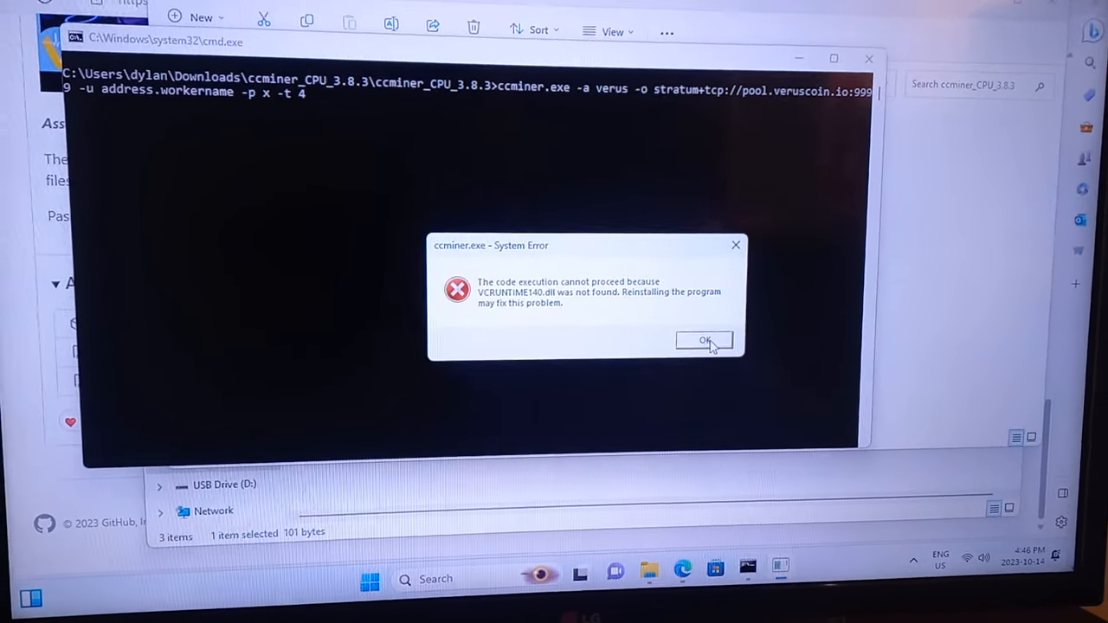
Dismiss the ccminer.exe error about the missing VCRUNTIME140.dll.
click(703, 339)
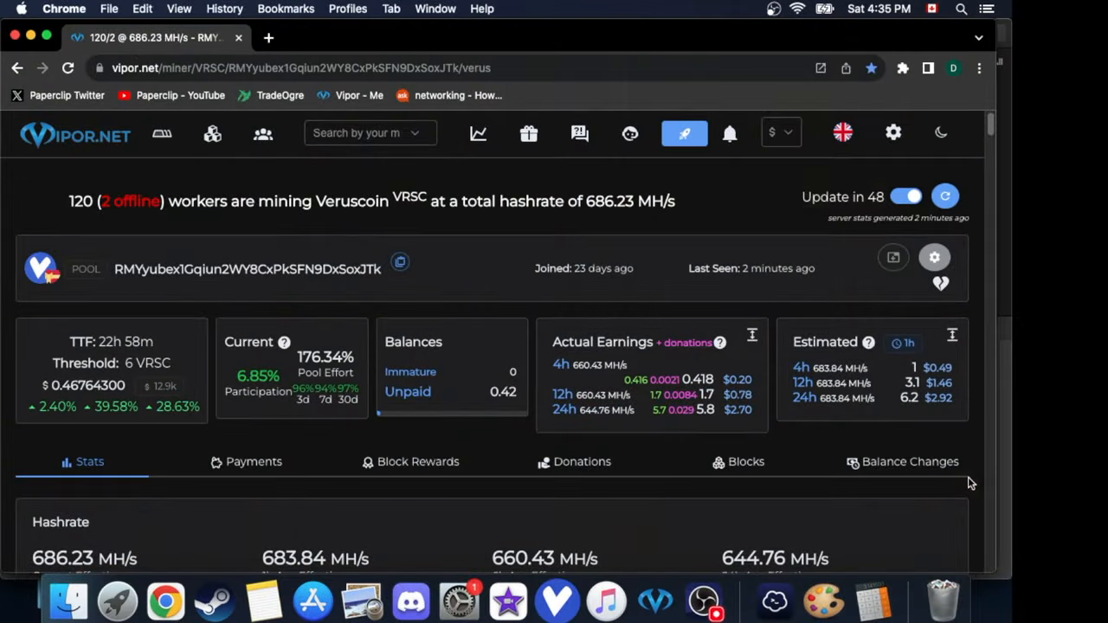
mouse_move(984, 486)
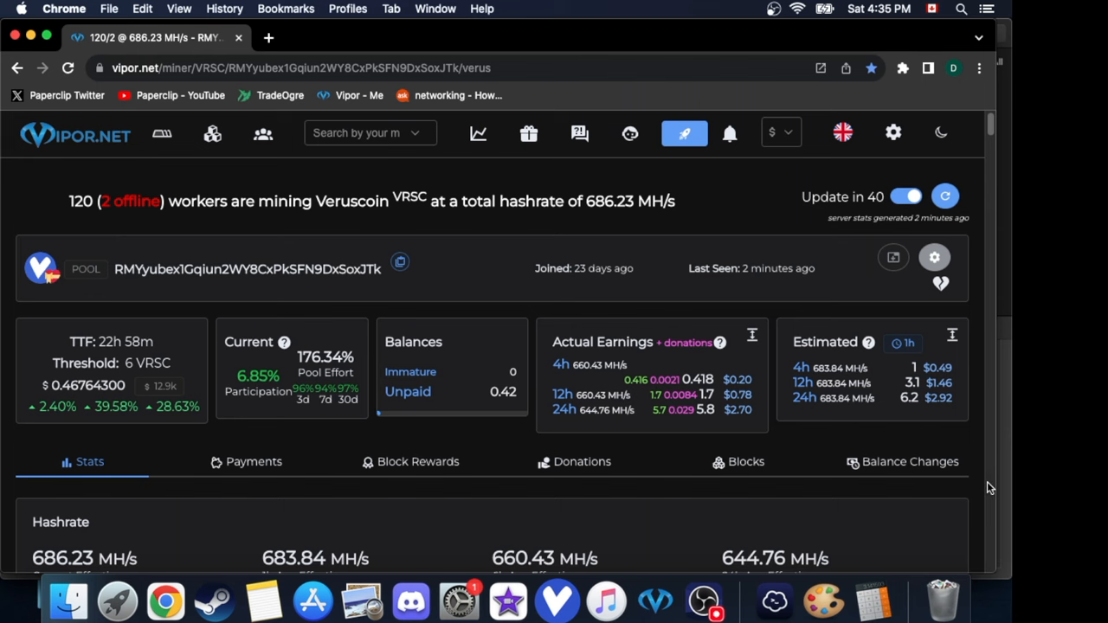
mouse_move(1007, 396)
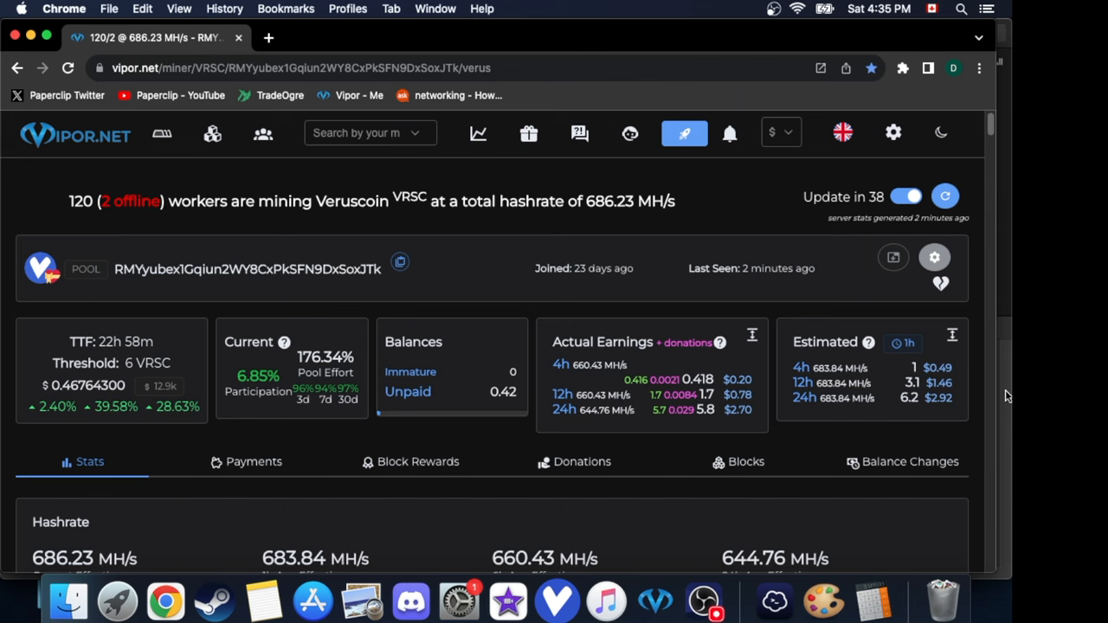
Scroll past the 24-hour hashrate graph to the table of 120 active workers.
scroll(down, 3)
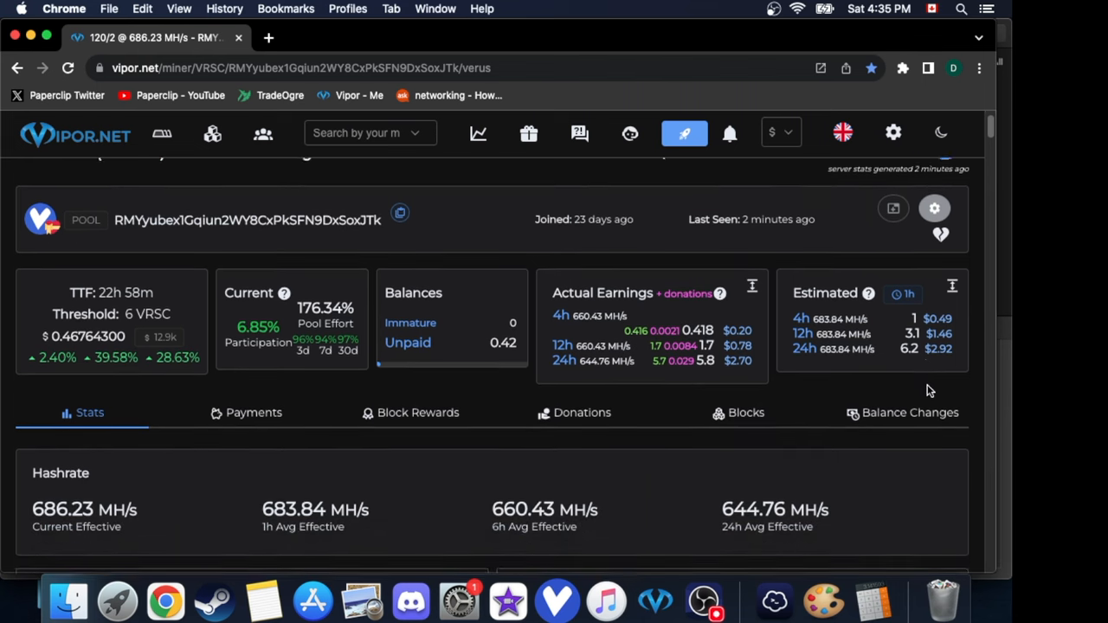
scroll(down, 3)
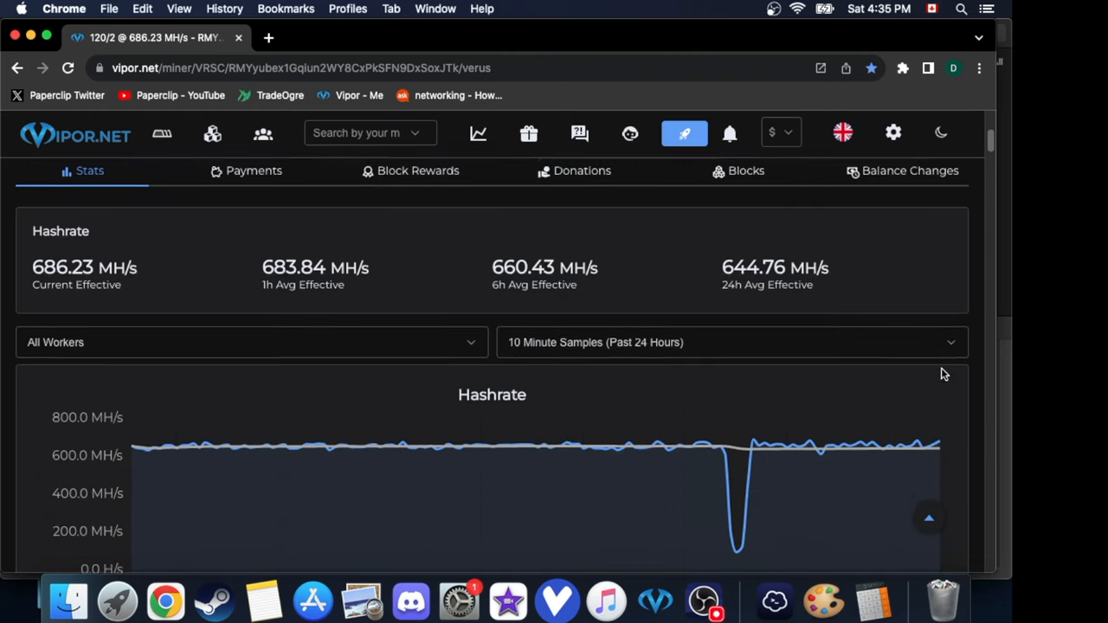
scroll(down, 3)
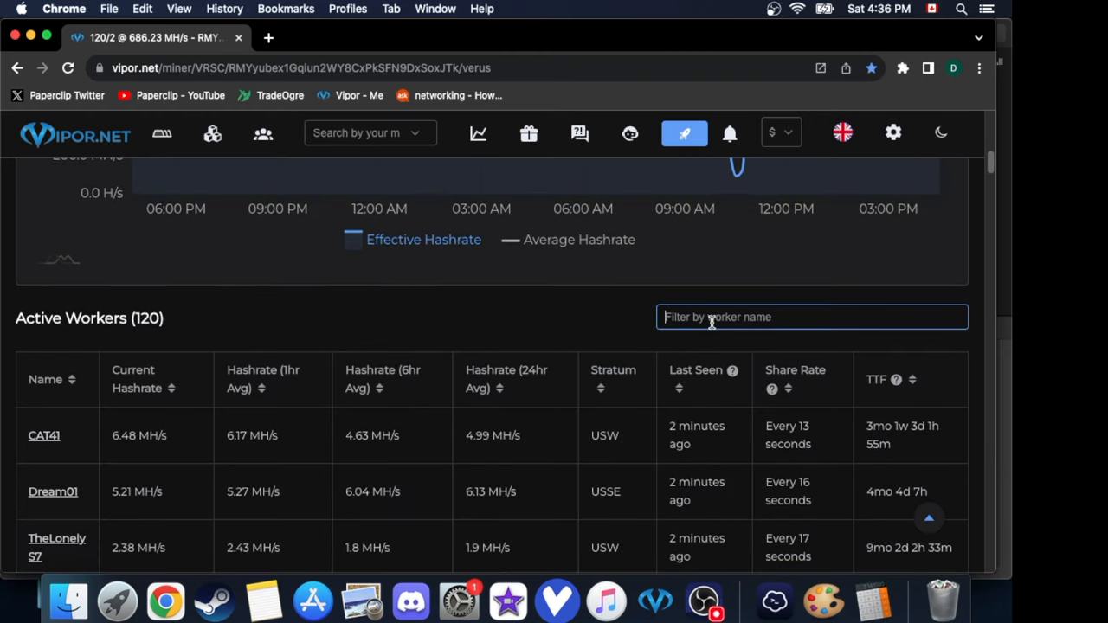
Filter the worker list by 'r7' and open worker R7-5800H's hashrate graph and averages.
text(r7)
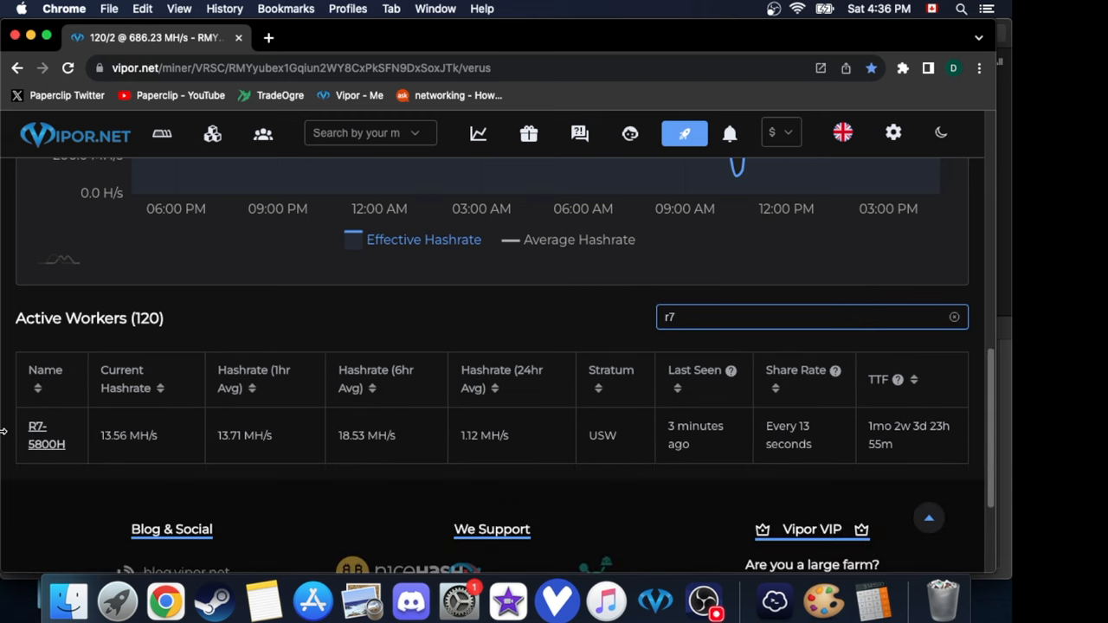
click(47, 435)
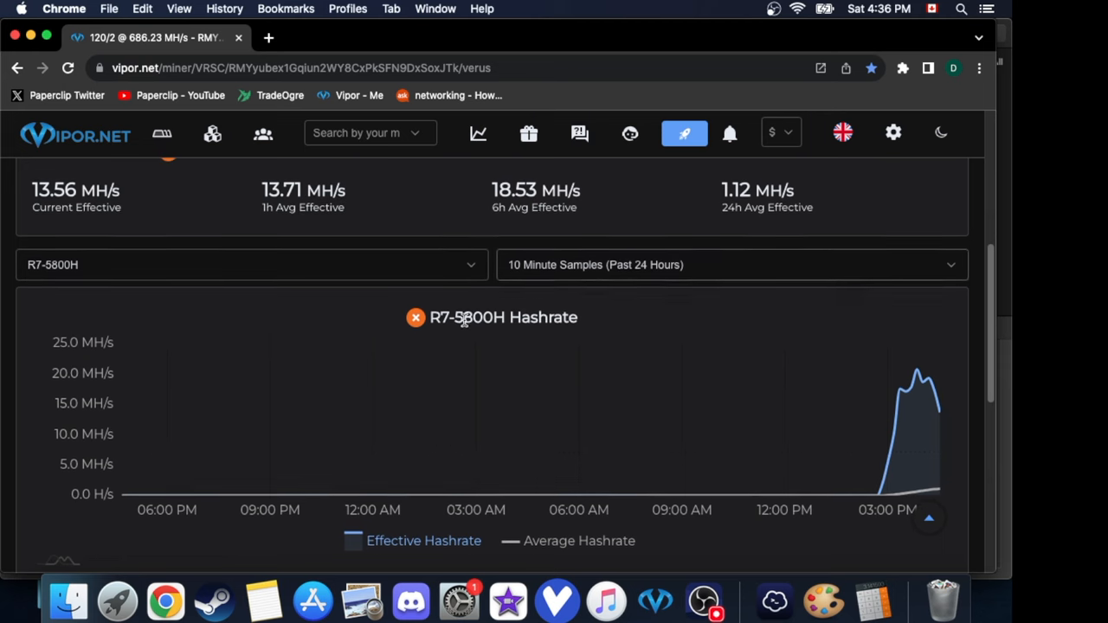
scroll(up, 3)
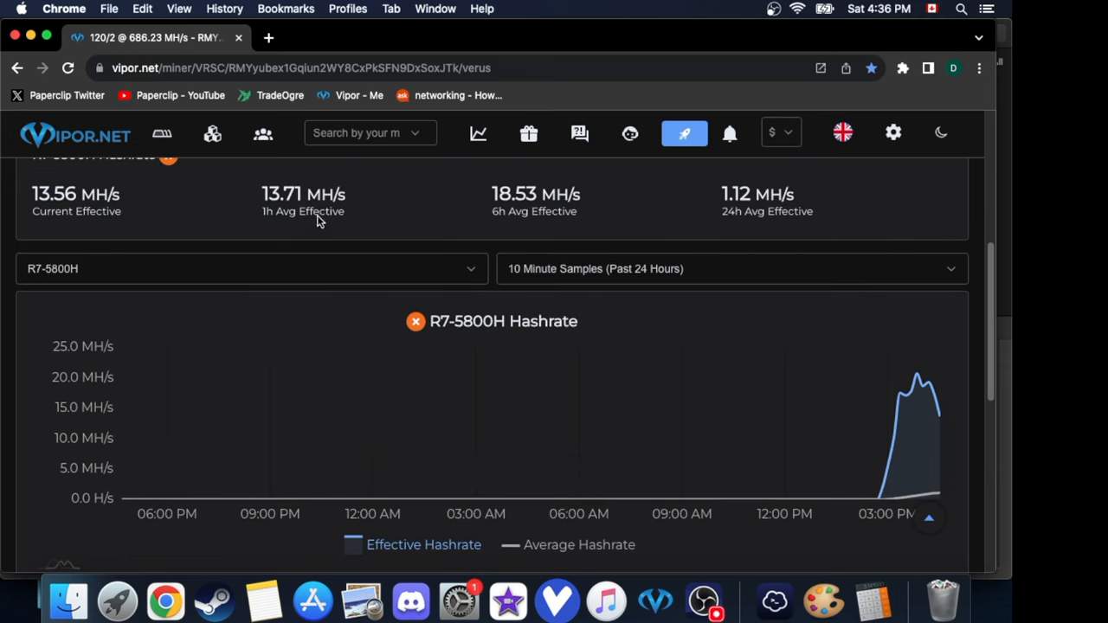
mouse_move(752, 223)
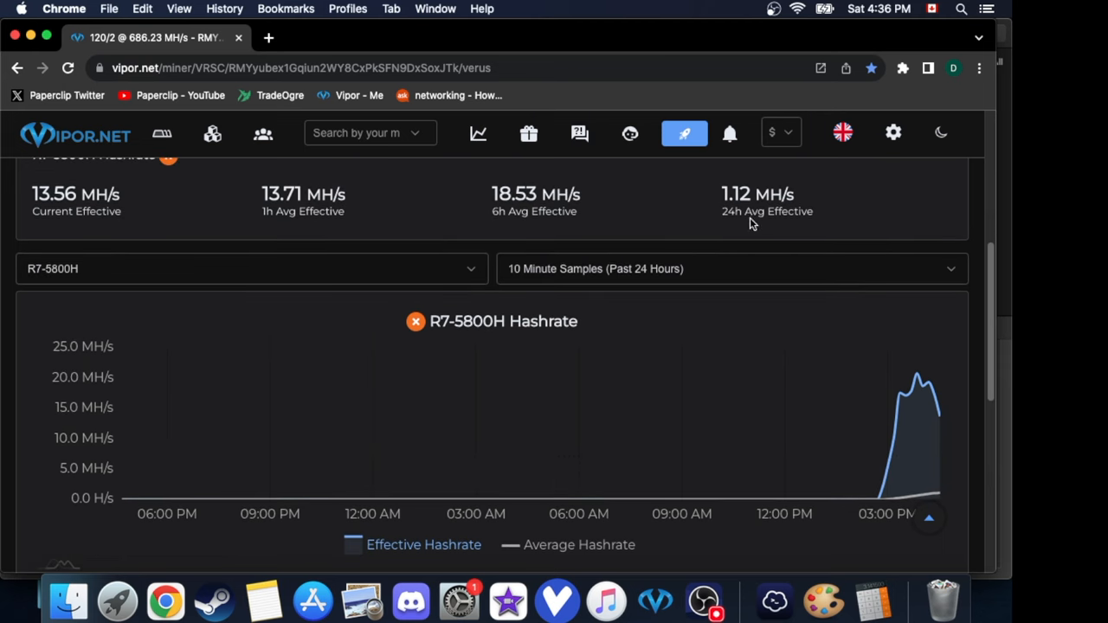
mouse_move(619, 167)
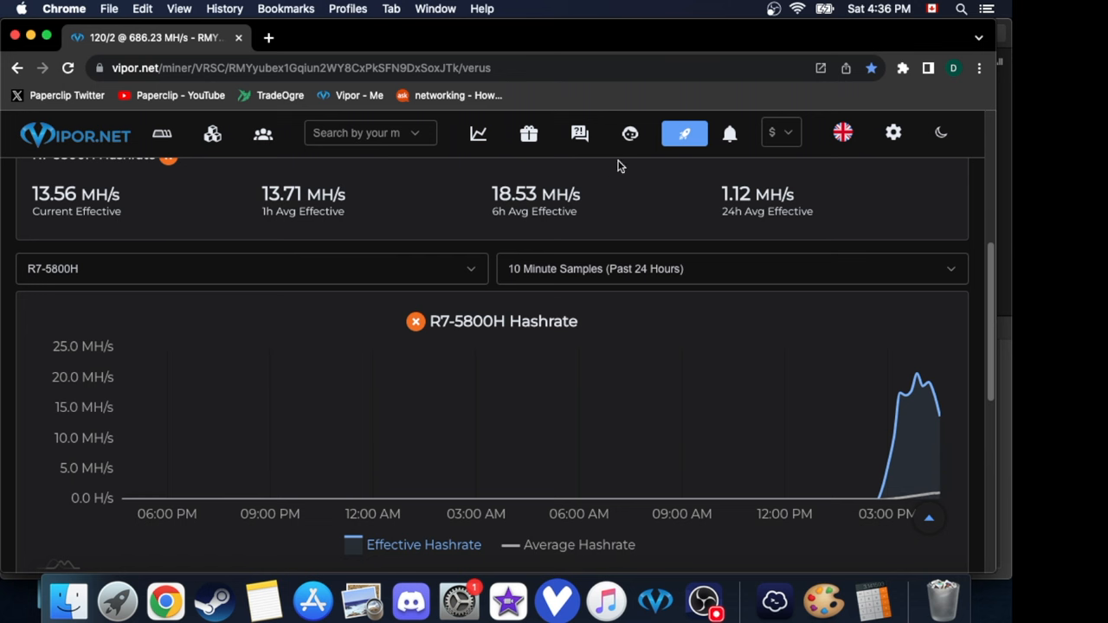
mouse_move(524, 201)
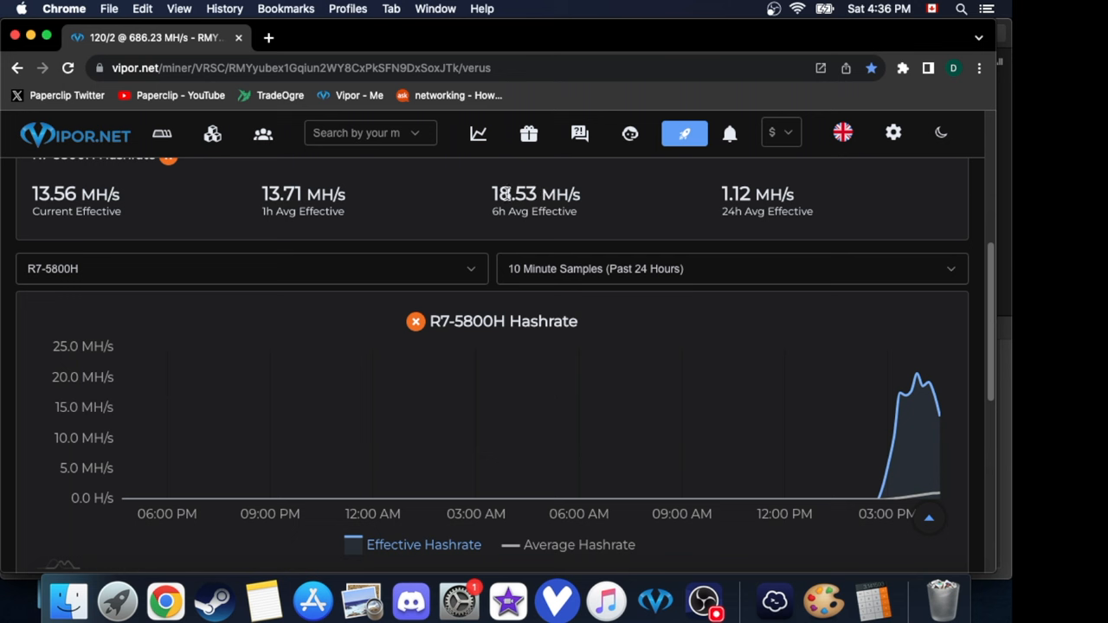
mouse_move(717, 221)
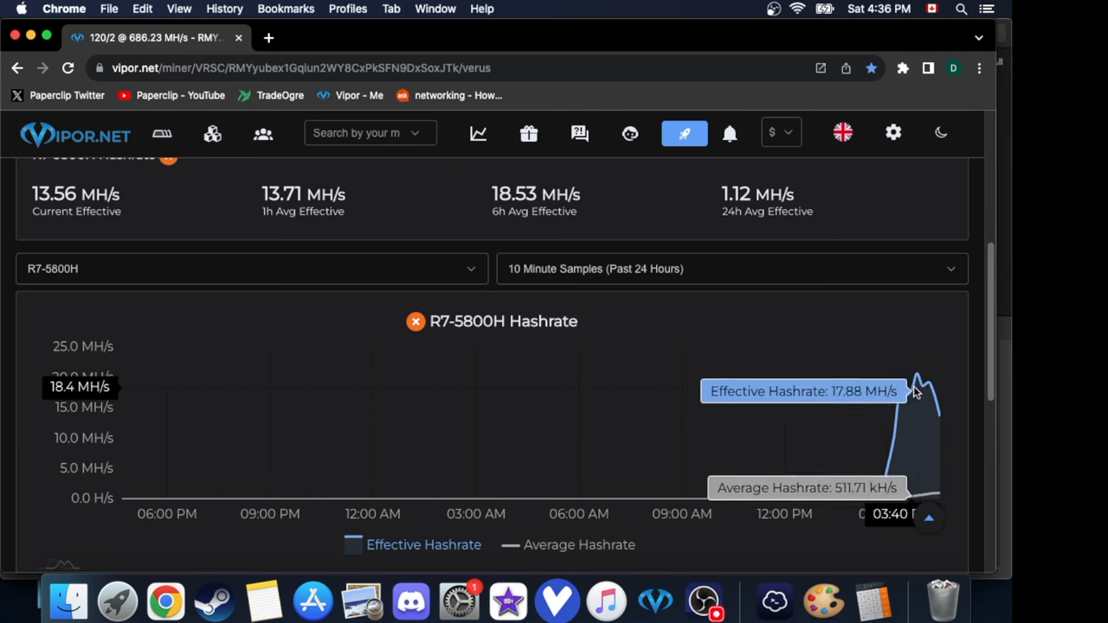
mouse_move(900, 394)
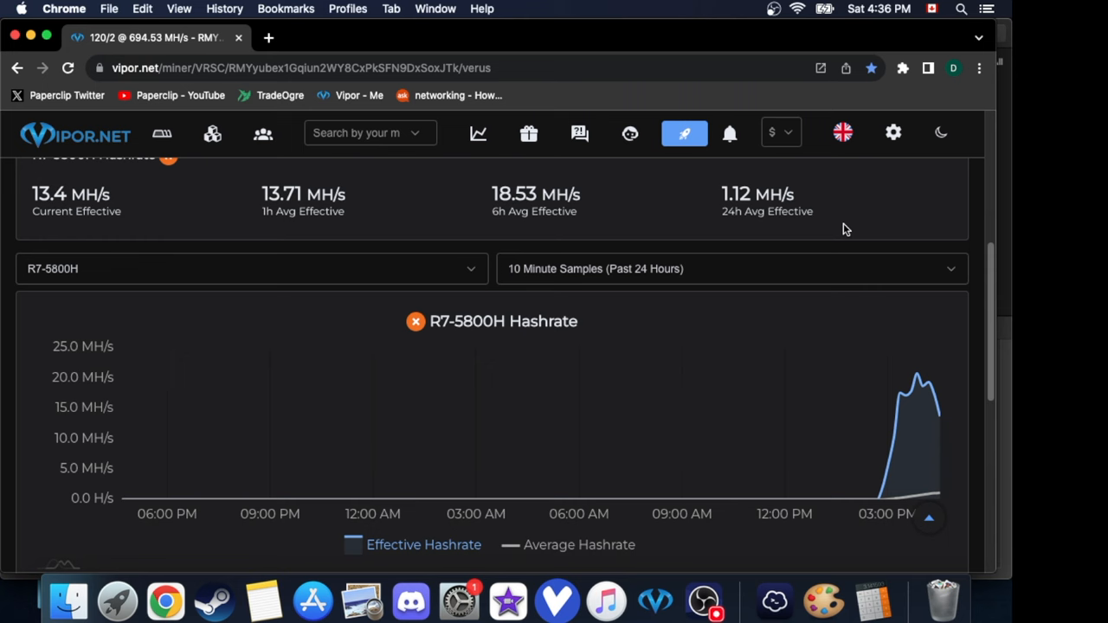
Browse the dashboard, then go to the Veruscoin Top Pool Miners page.
scroll(down, 3)
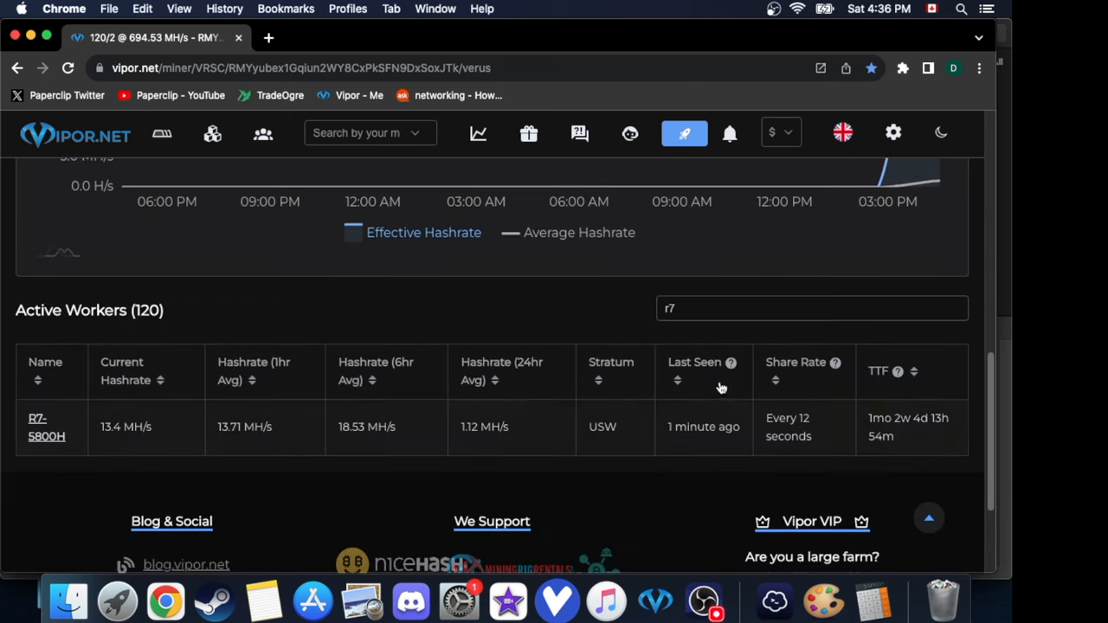
click(45, 427)
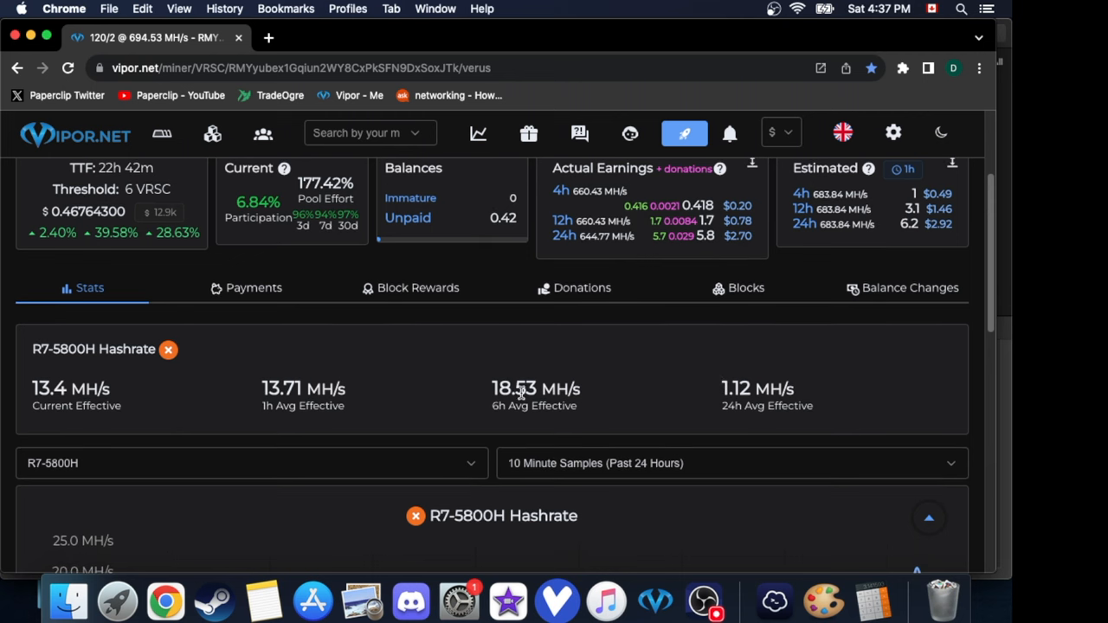
scroll(up, 3)
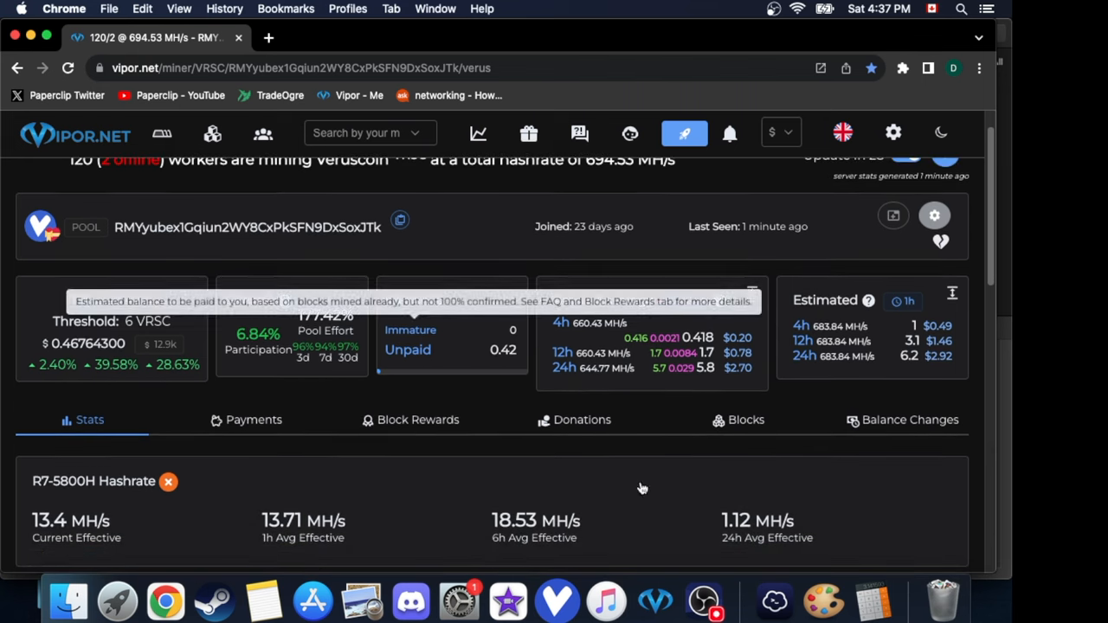
scroll(down, 3)
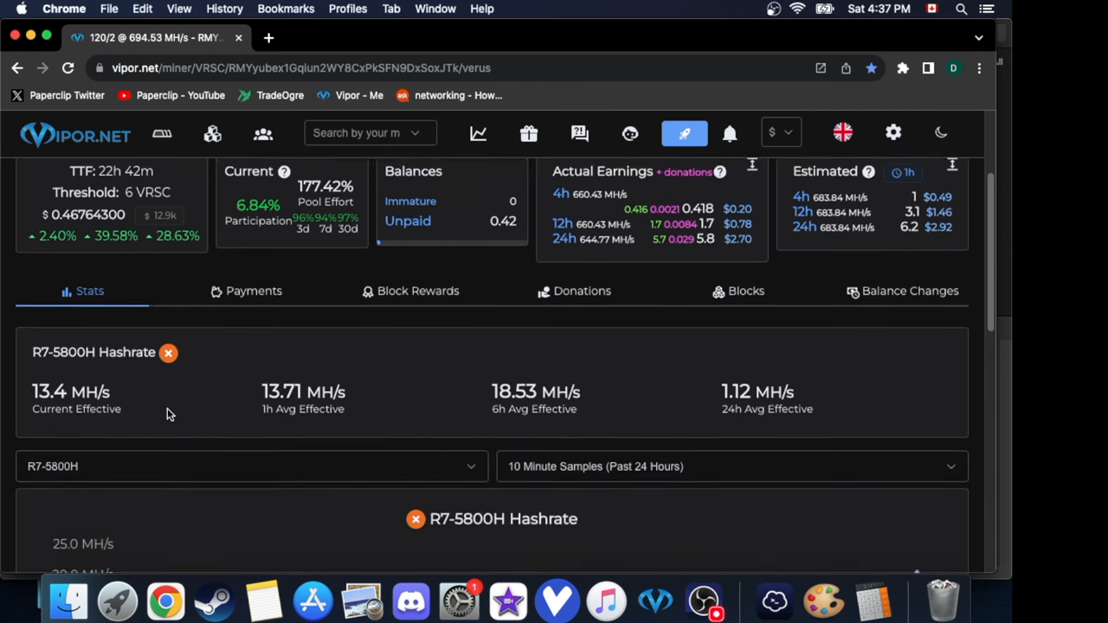
scroll(down, 3)
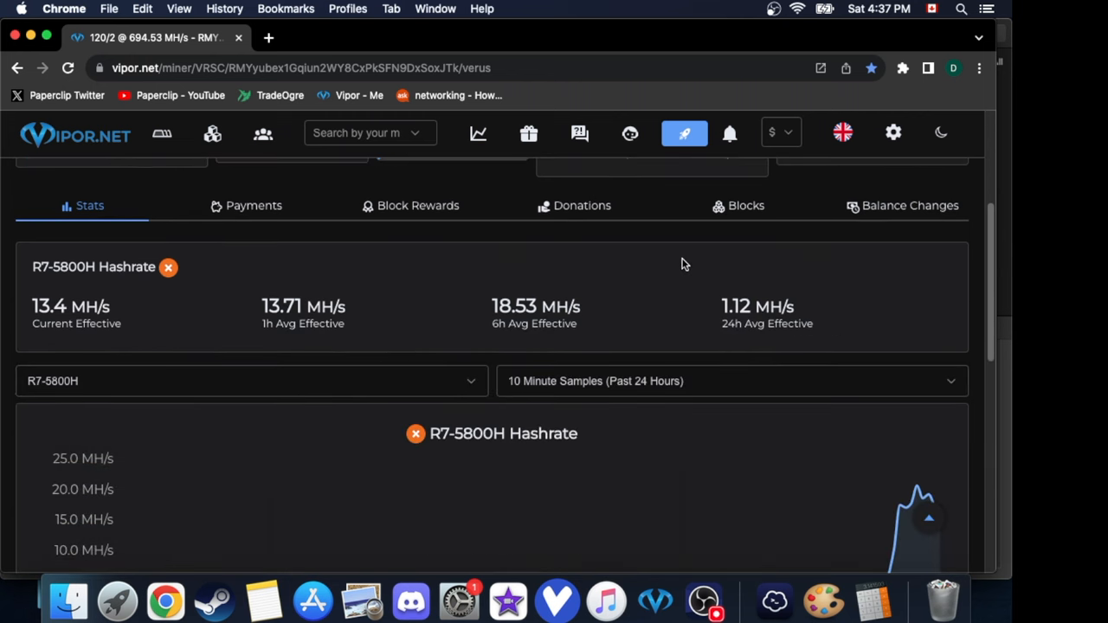
scroll(down, 3)
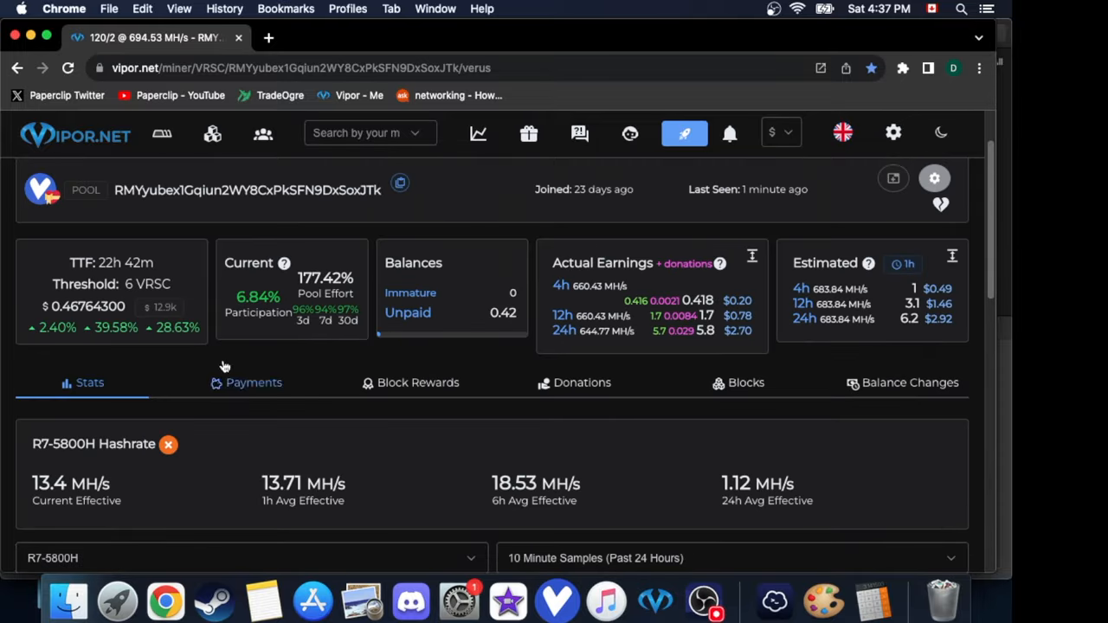
click(262, 133)
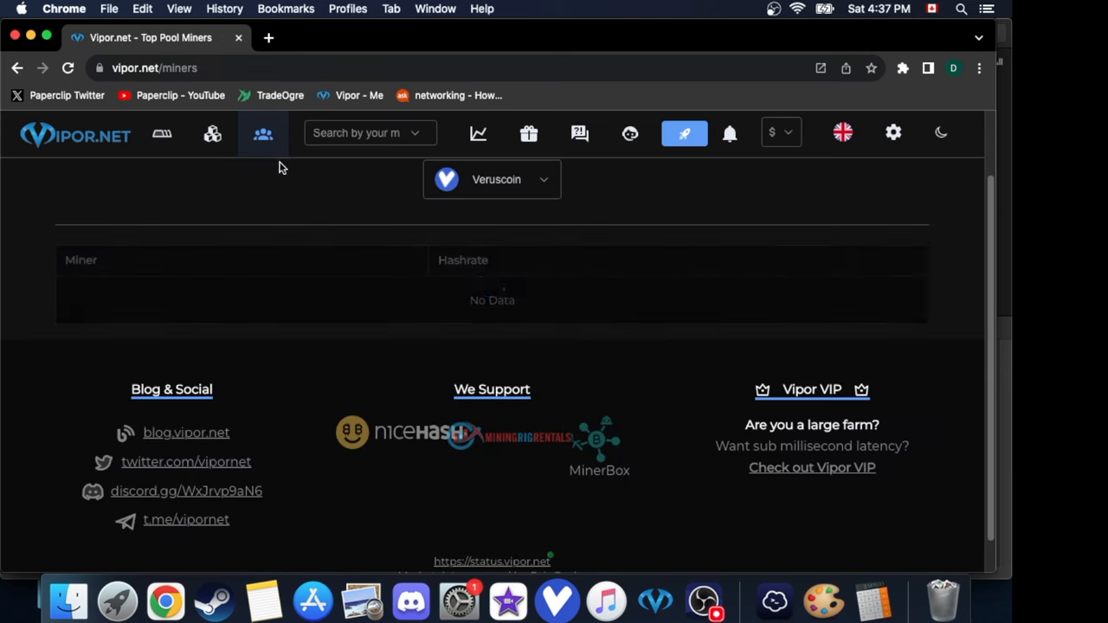